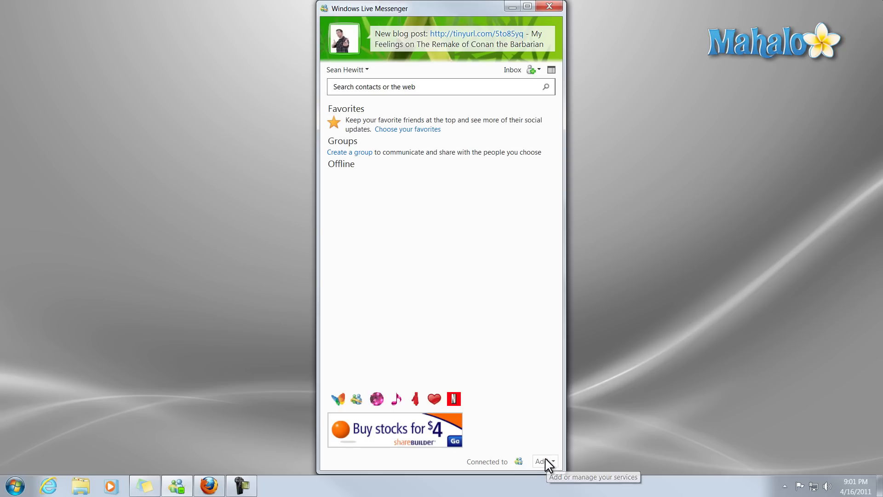
mouse_move(509, 355)
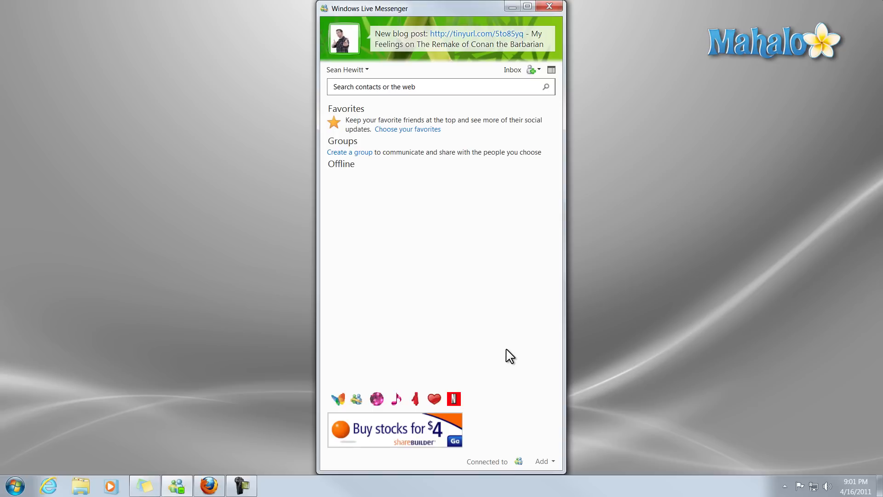
Show the Add menu listing Facebook, MySpace and LinkedIn as connectable services.
click(526, 6)
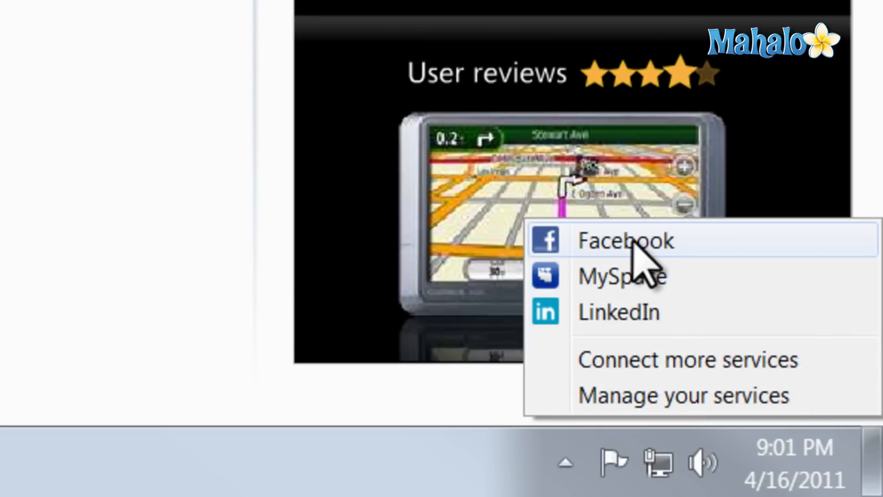
Choose Facebook and review the Connect Facebook dialog, leaving all sharing options enabled.
click(625, 241)
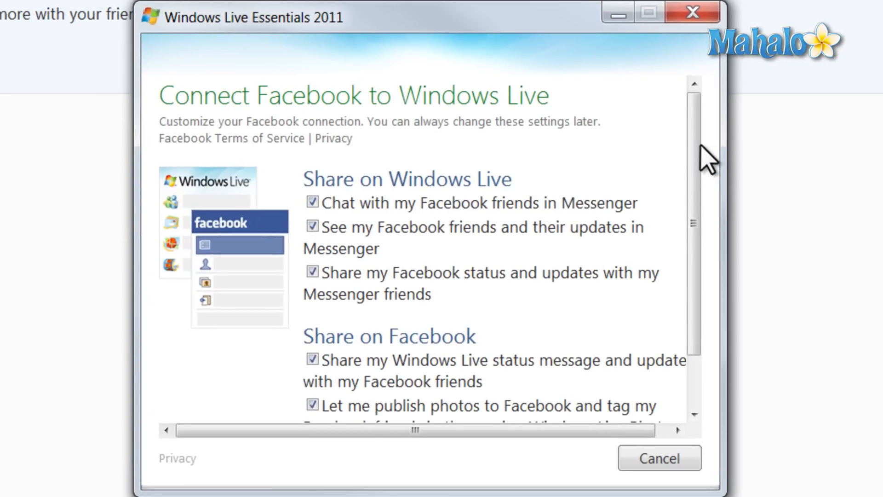
click(312, 272)
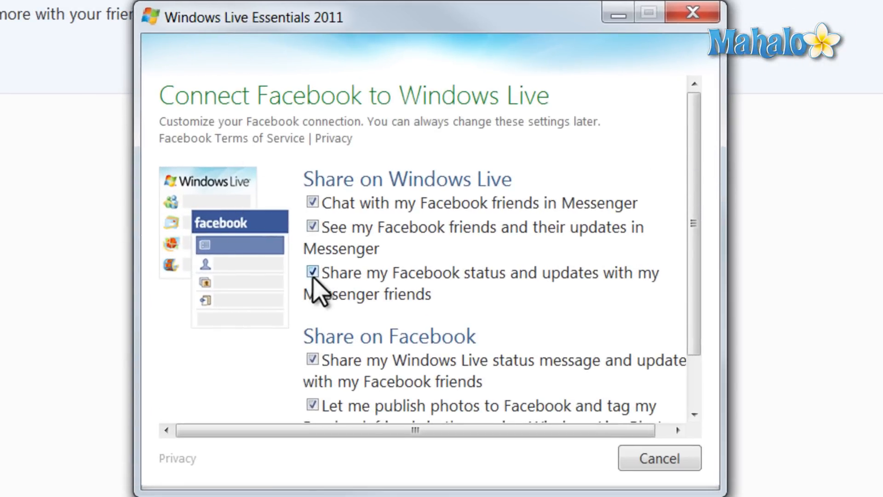
scroll(down, 3)
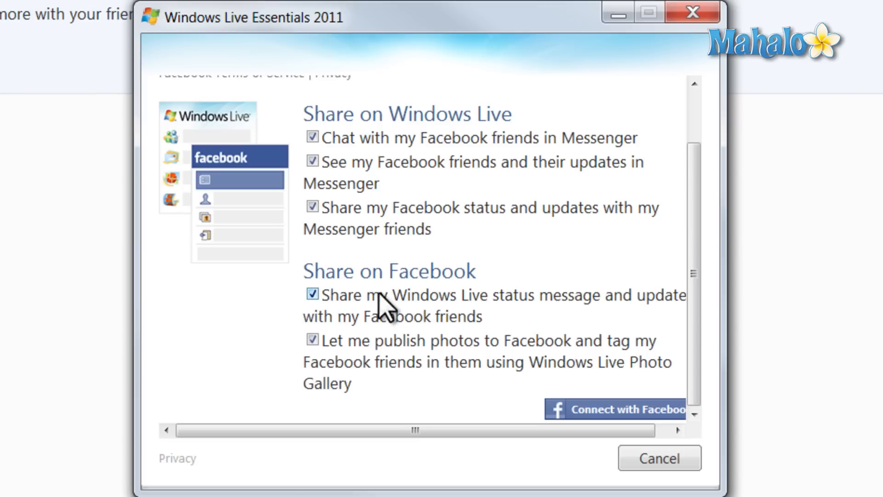
mouse_move(586, 434)
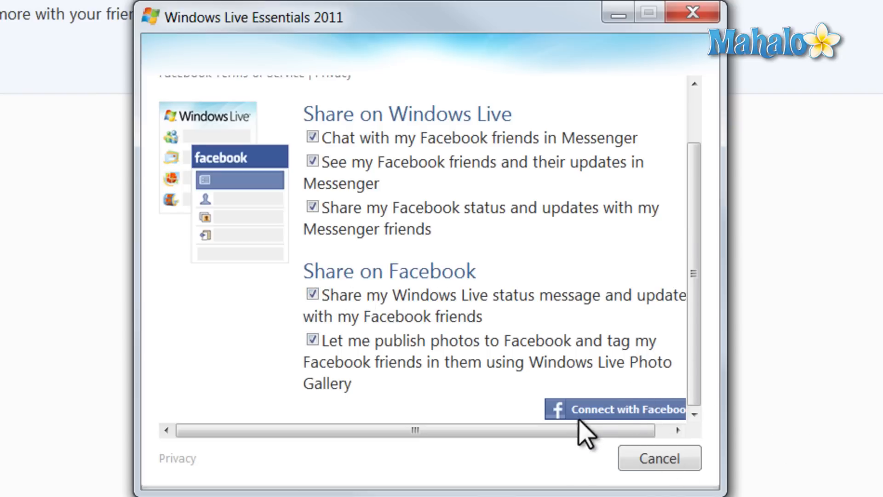
Connect the Facebook account and dismiss the 'You're connected to Facebook!' confirmation.
click(619, 408)
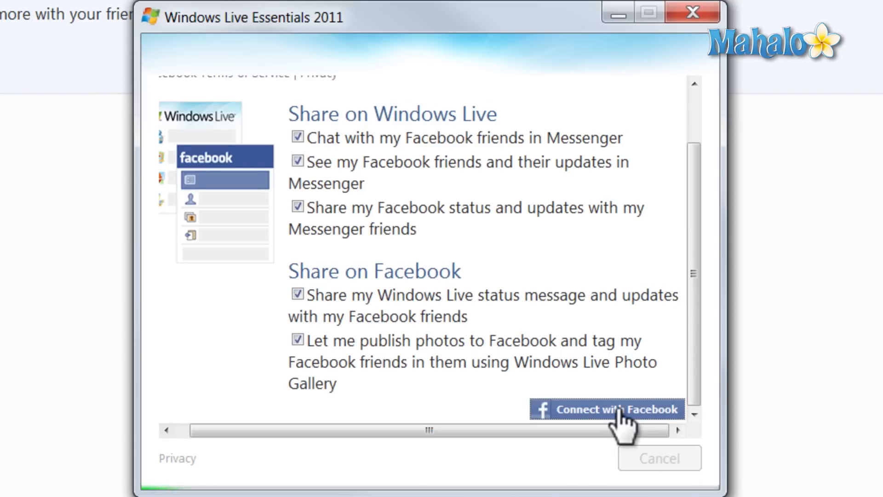
click(606, 408)
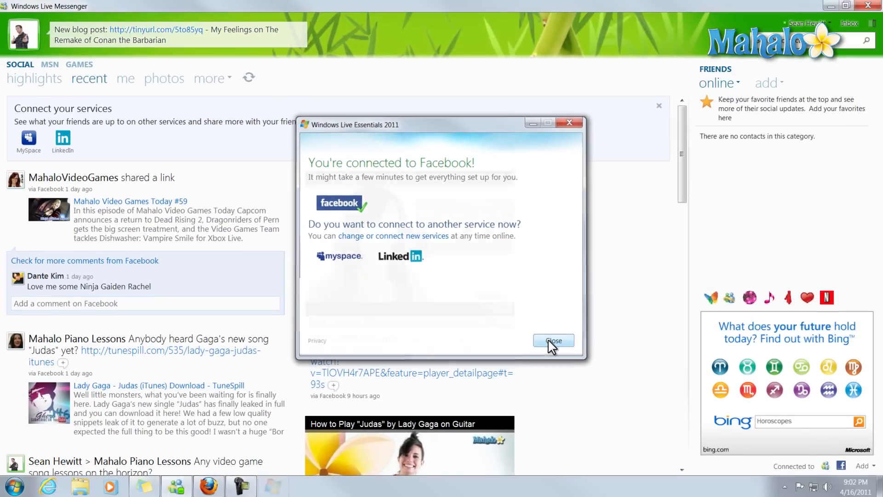
click(553, 340)
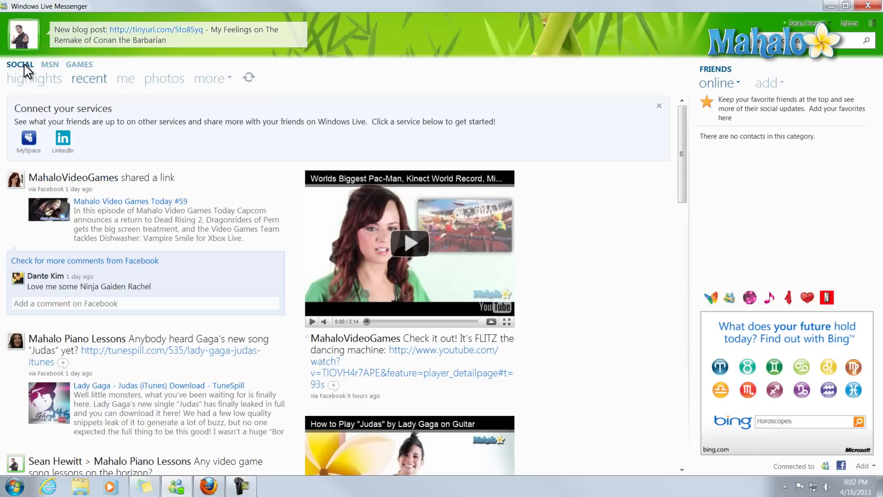
Switch the SOCIAL feed to the highlights view and browse down the posts.
click(34, 78)
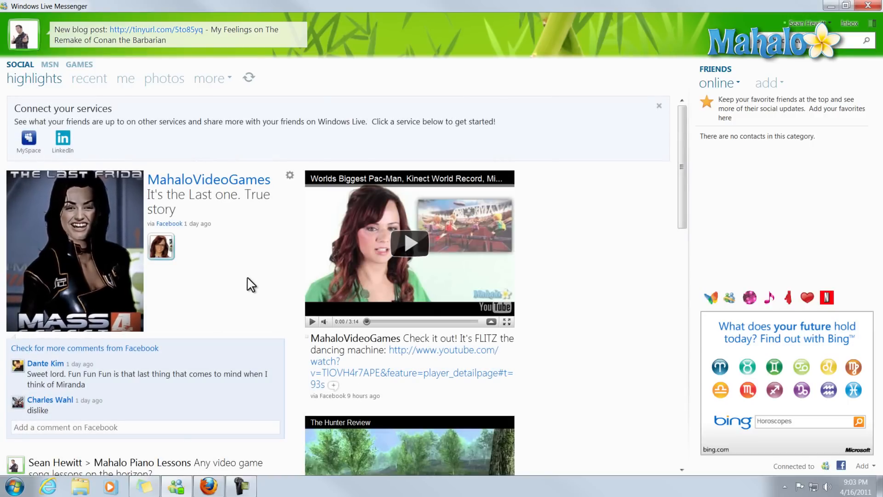
scroll(down, 3)
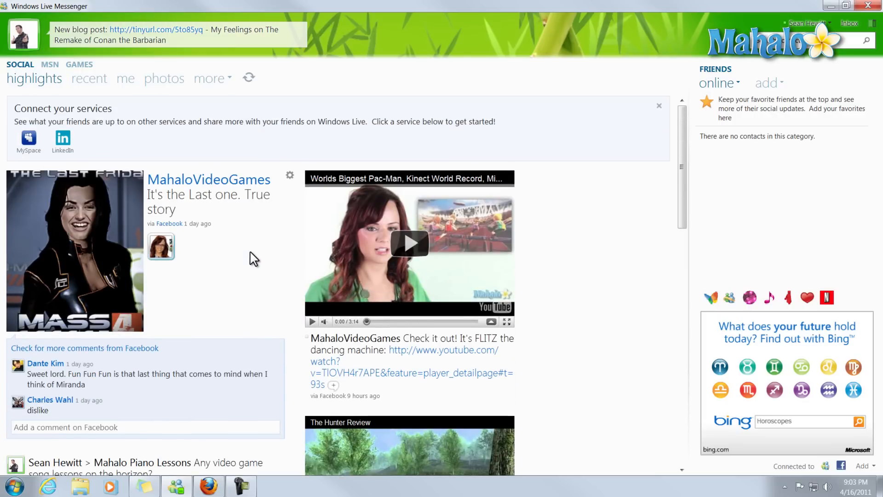
scroll(down, 3)
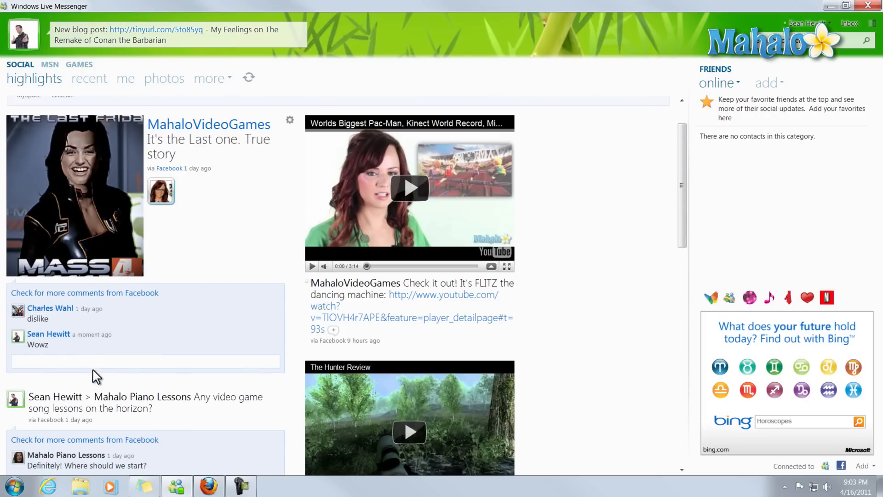
mouse_move(189, 311)
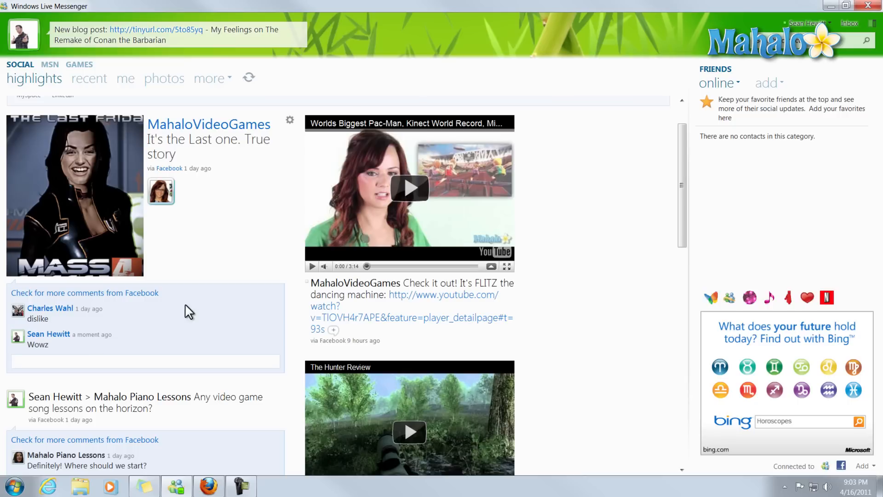
mouse_move(207, 302)
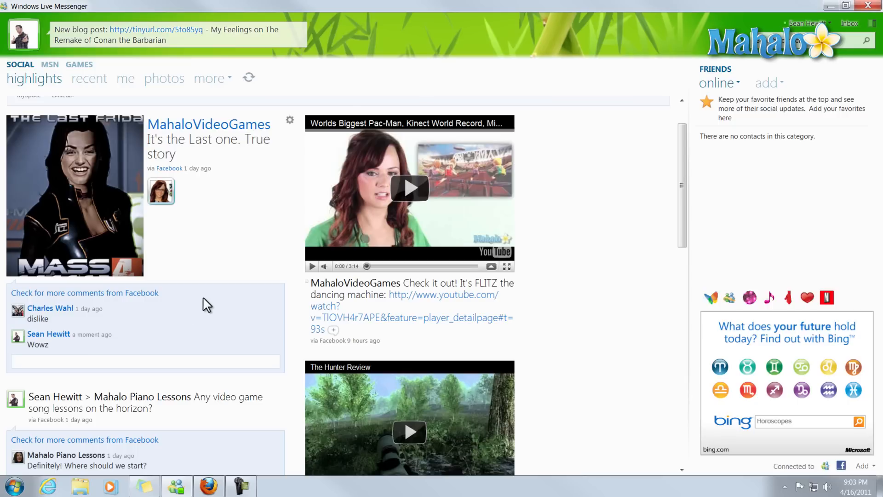
Start another comment under the MahaloVideoGames post after 'Wowz' is posted.
click(144, 361)
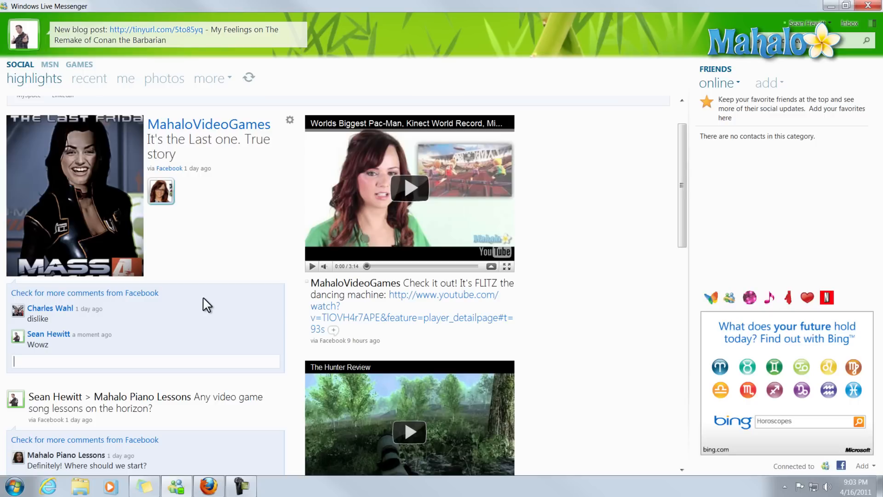
mouse_move(225, 307)
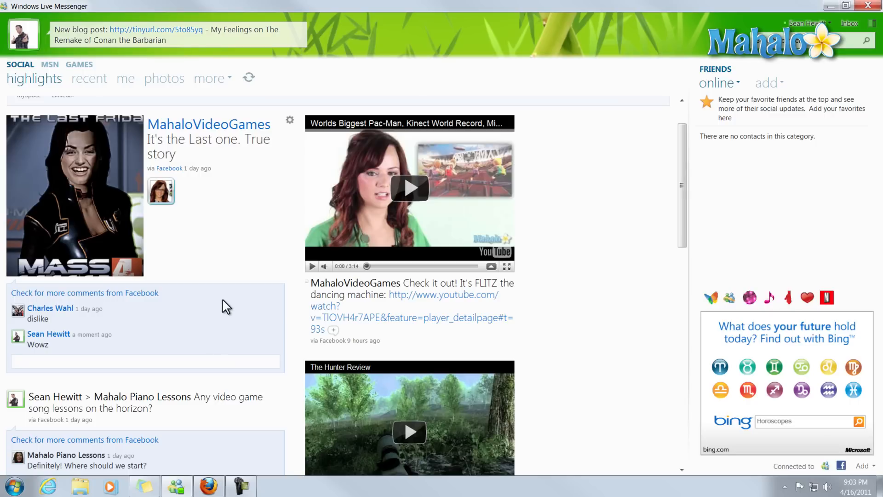